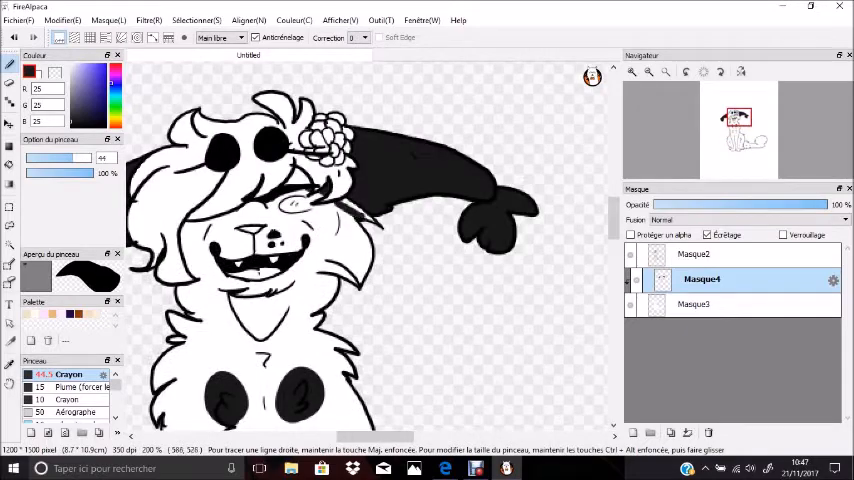
Add a new empty layer Masque5 beneath the line-art layer for colouring.
left_click(696, 304)
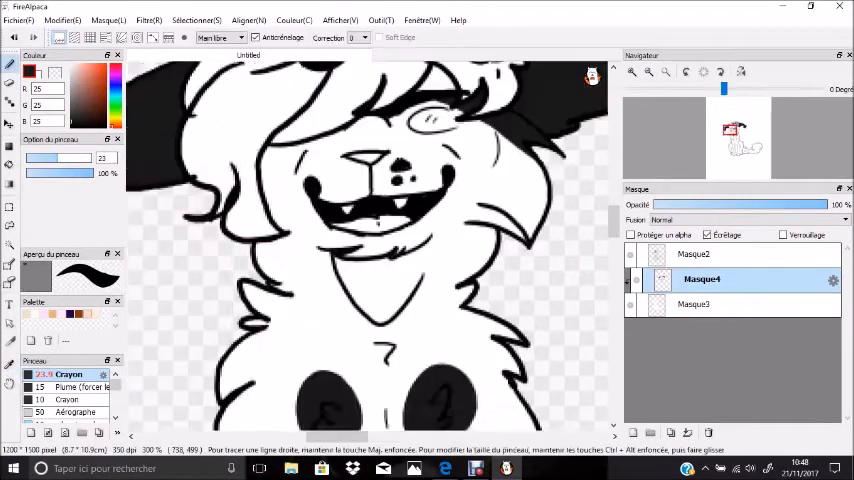
scroll("down", 3)
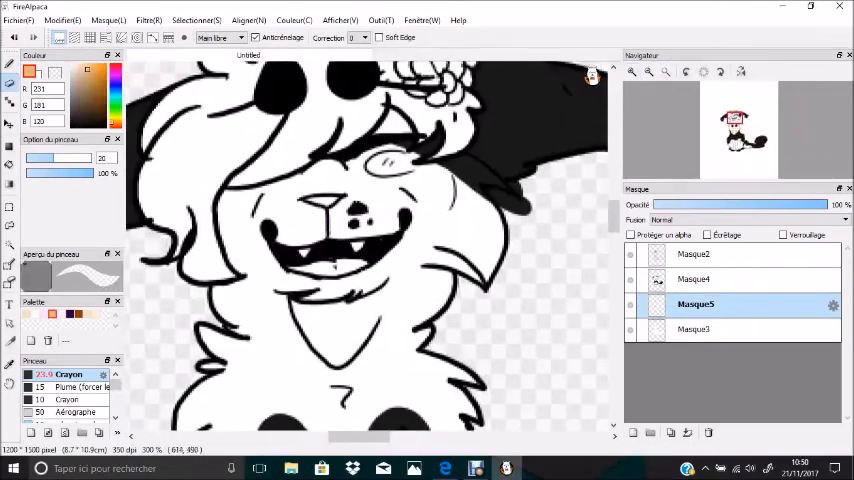
Paint the creature in purples with shading, a lavender backdrop and a pale misty floor.
left_click(692, 280)
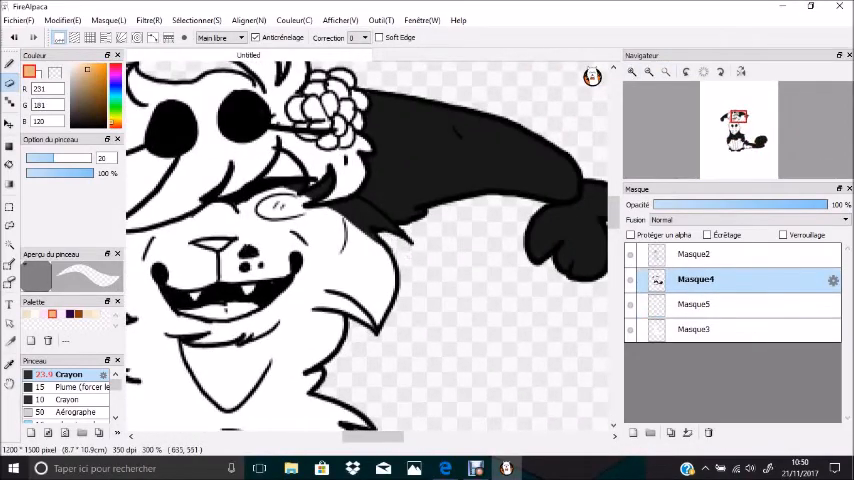
left_click(696, 304)
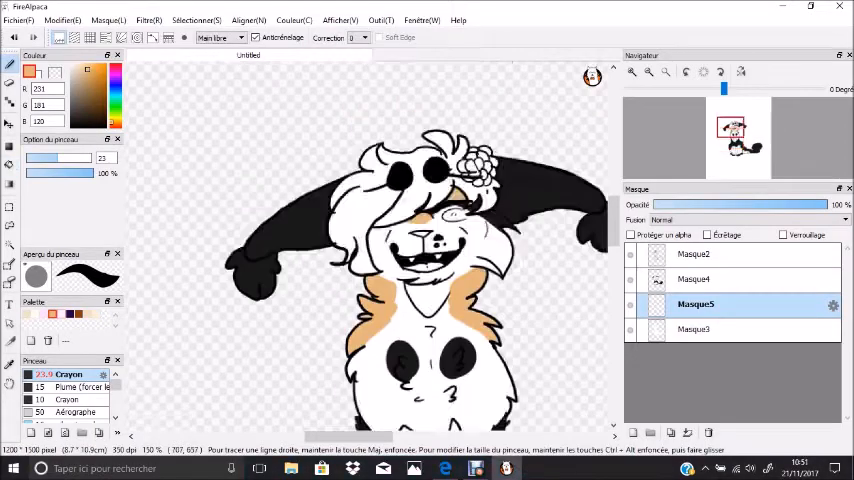
scroll("down", 3)
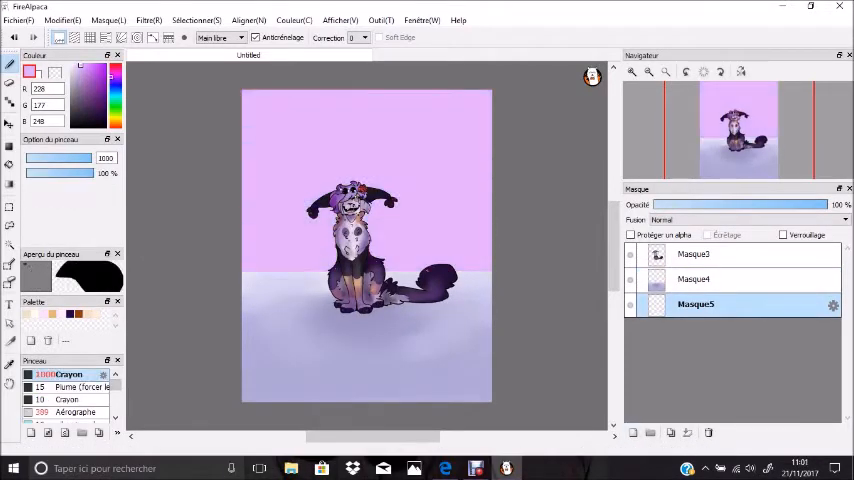
Flip a duplicate of the creature vertically and place it below as a reflection.
left_click(72, 412)
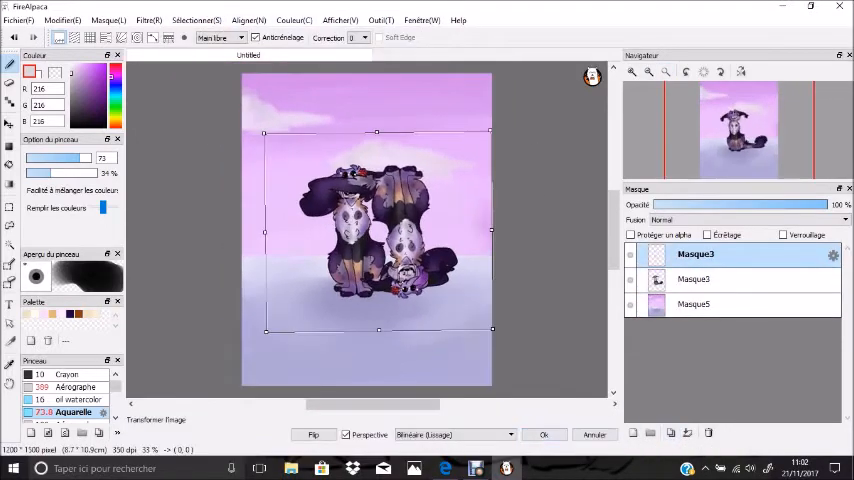
left_click(544, 434)
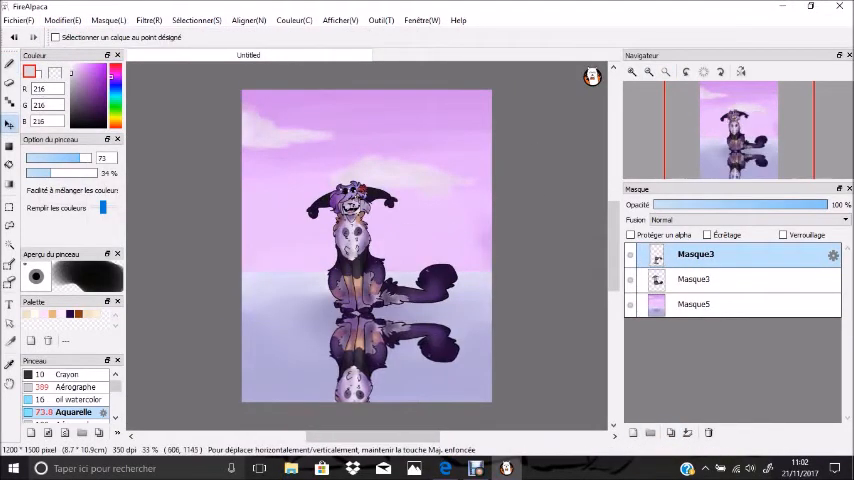